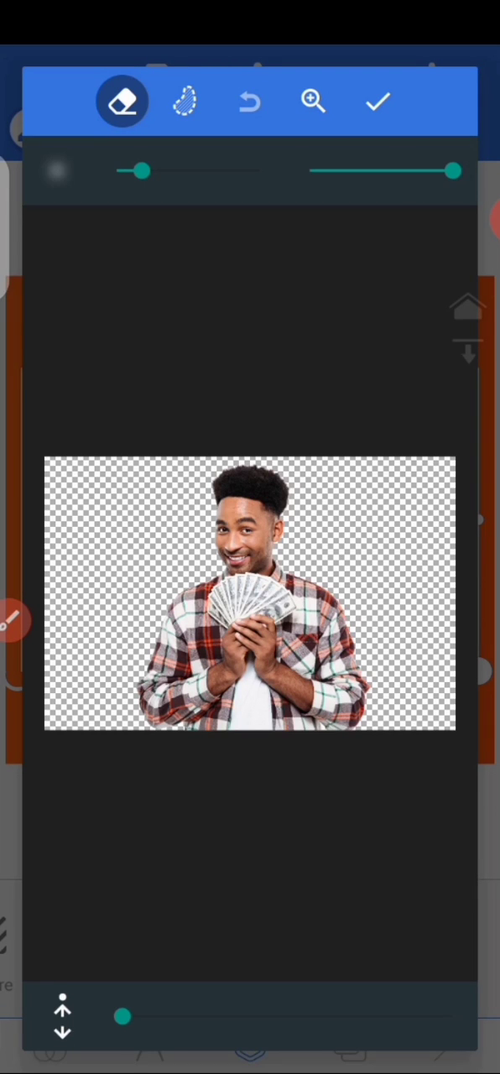
Enlarge the soft eraser brush and undo the trial erase of the bottom edge
left_click_drag(147, 172, 260, 171)
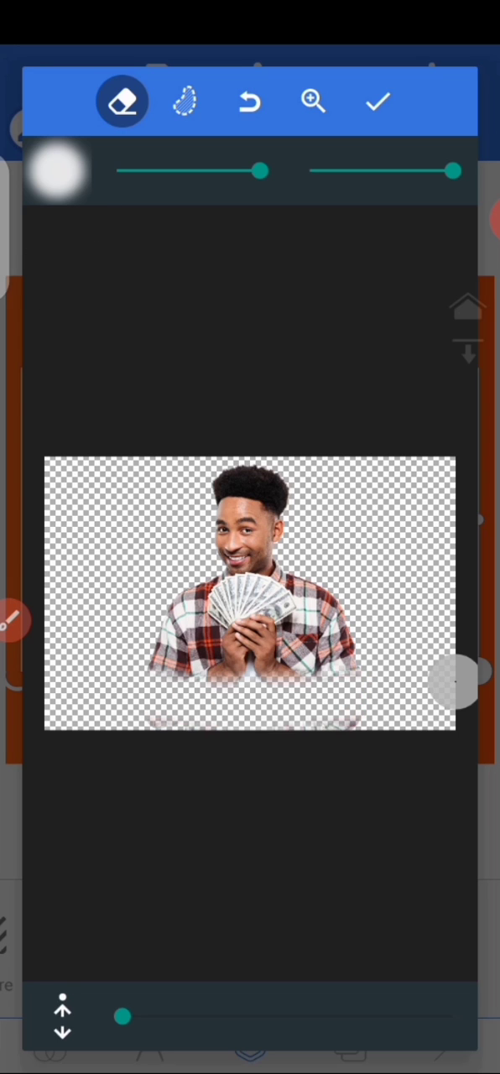
left_click(244, 696)
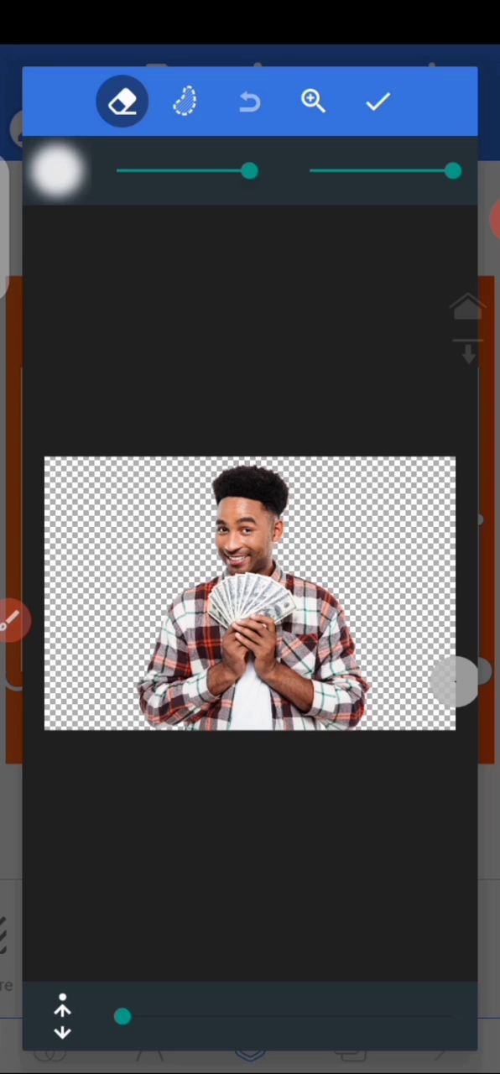
left_click_drag(252, 171, 212, 172)
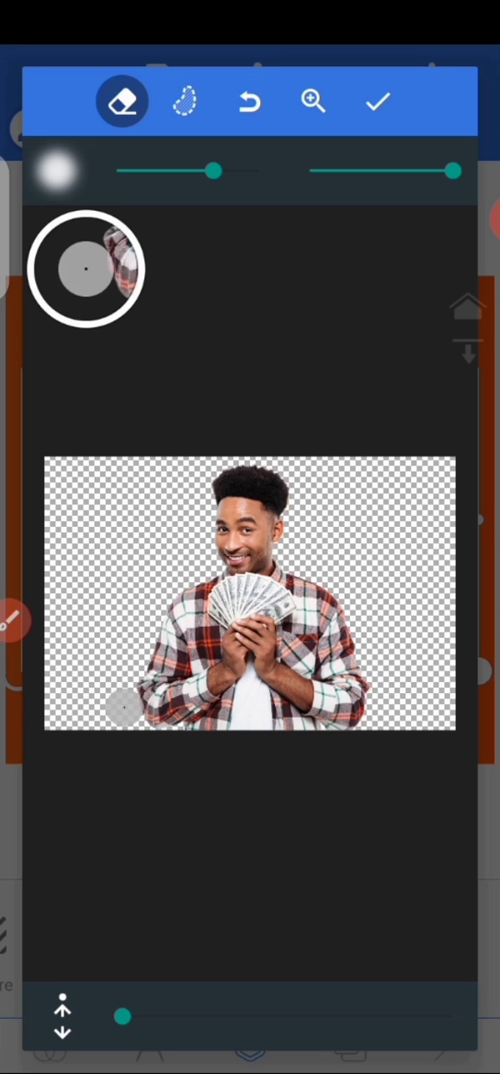
left_click_drag(122, 709, 174, 732)
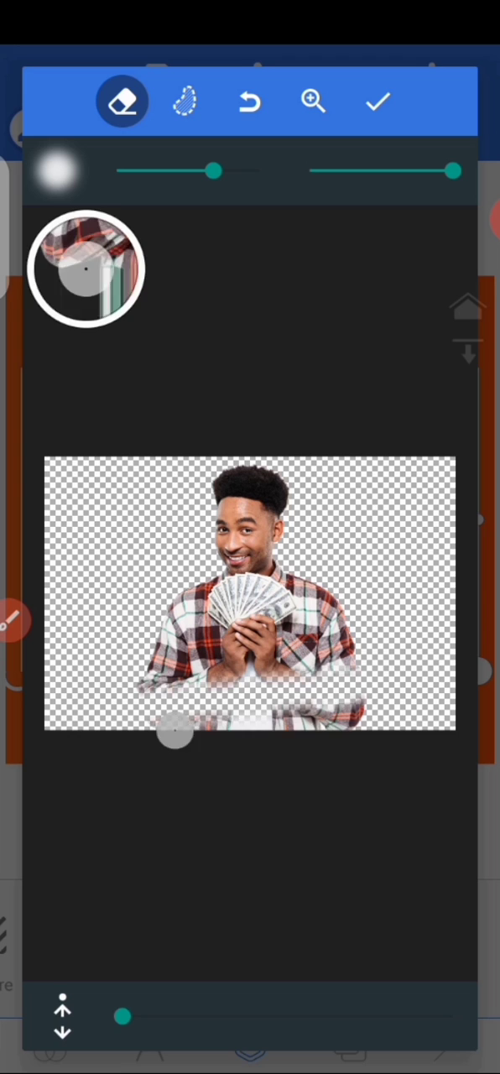
left_click_drag(175, 733, 411, 713)
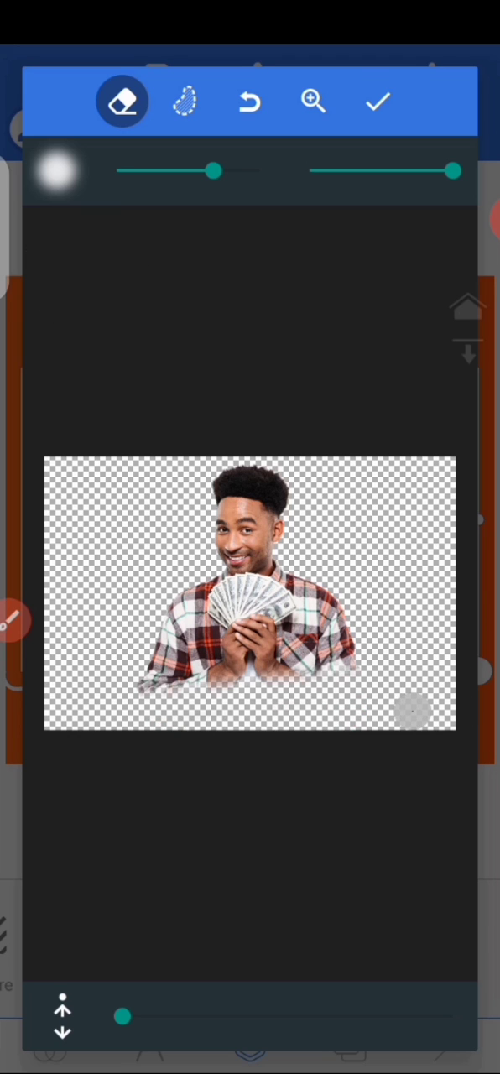
left_click(377, 101)
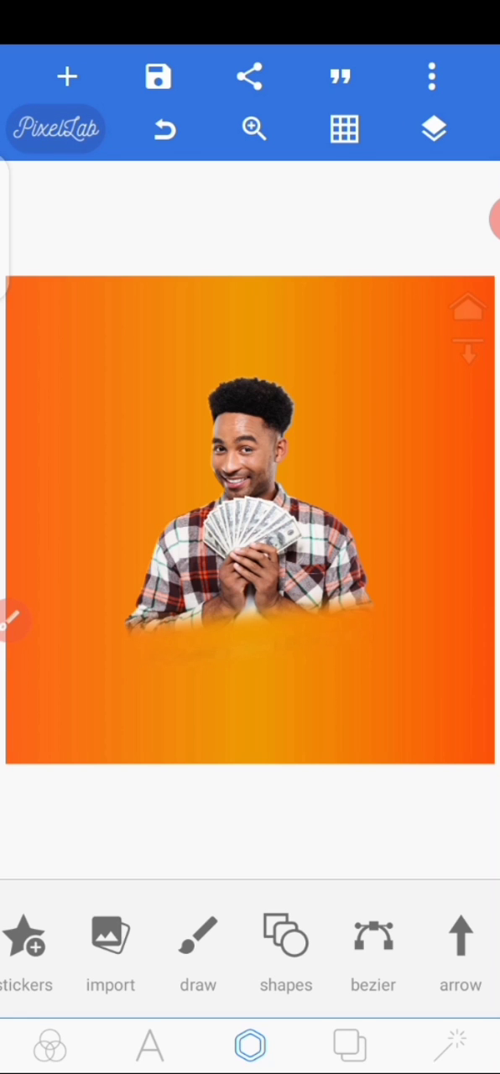
left_click(249, 546)
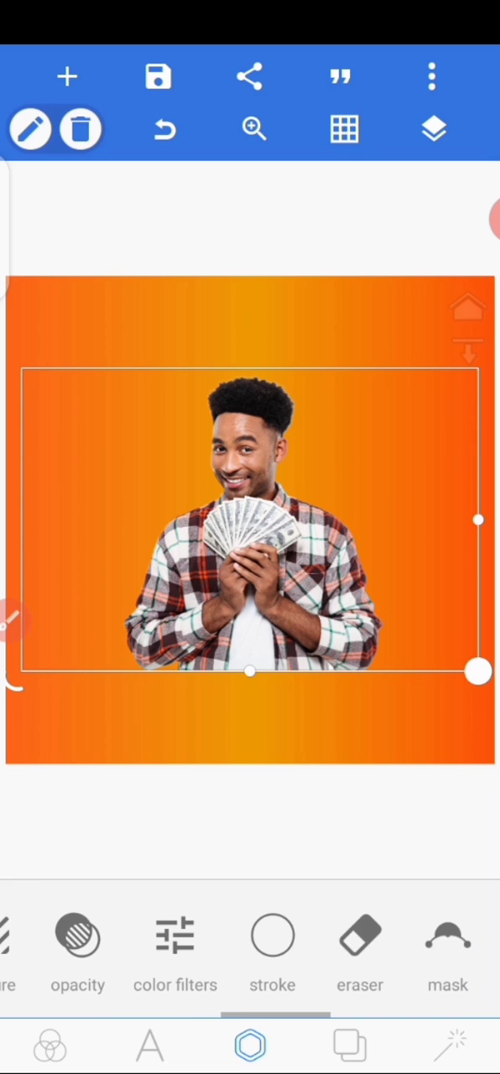
left_click(360, 952)
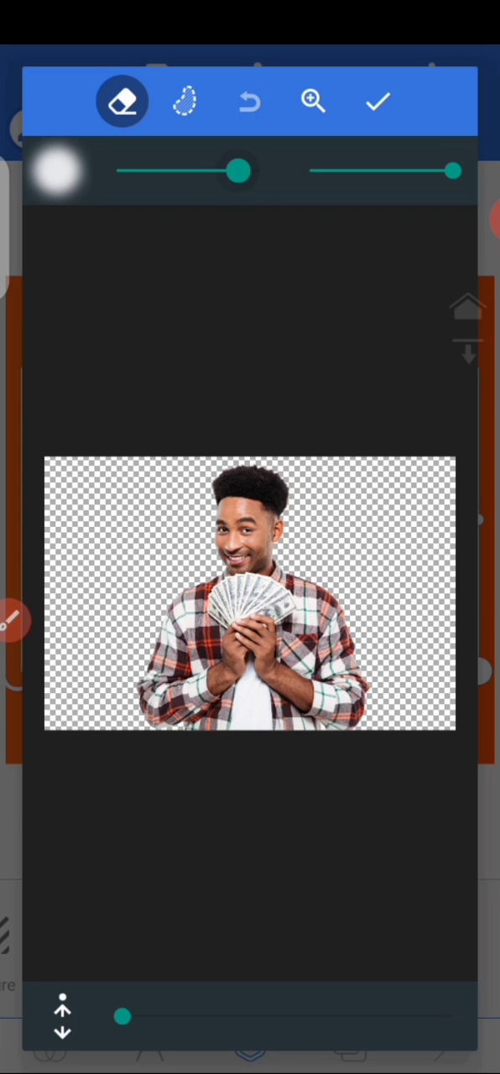
Erase the bottom of the man's shirt softly and apply the faded edge
left_click_drag(239, 171, 222, 171)
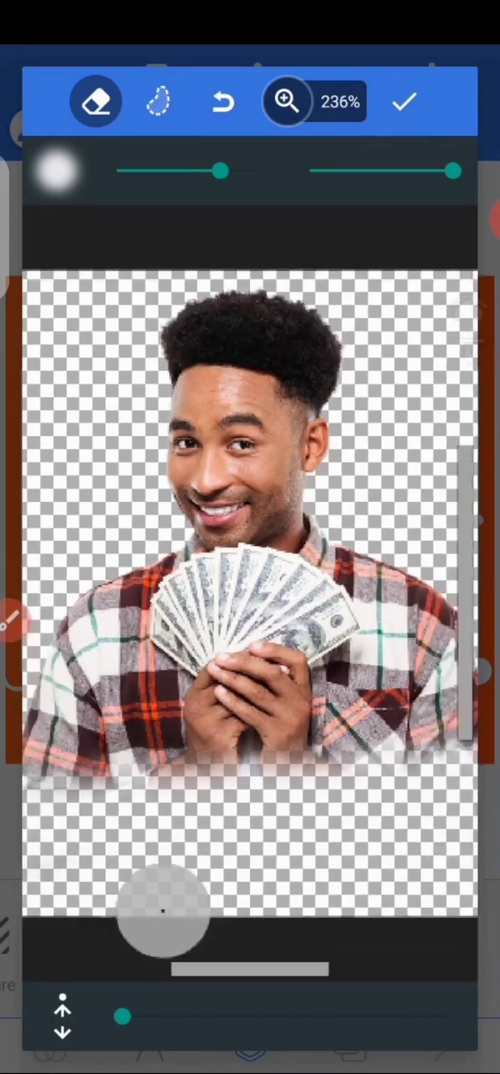
left_click(403, 101)
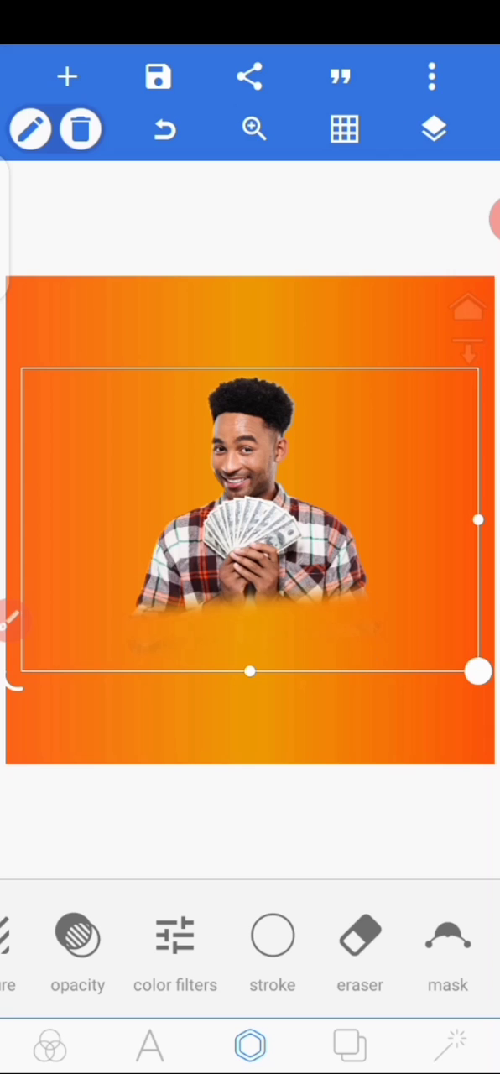